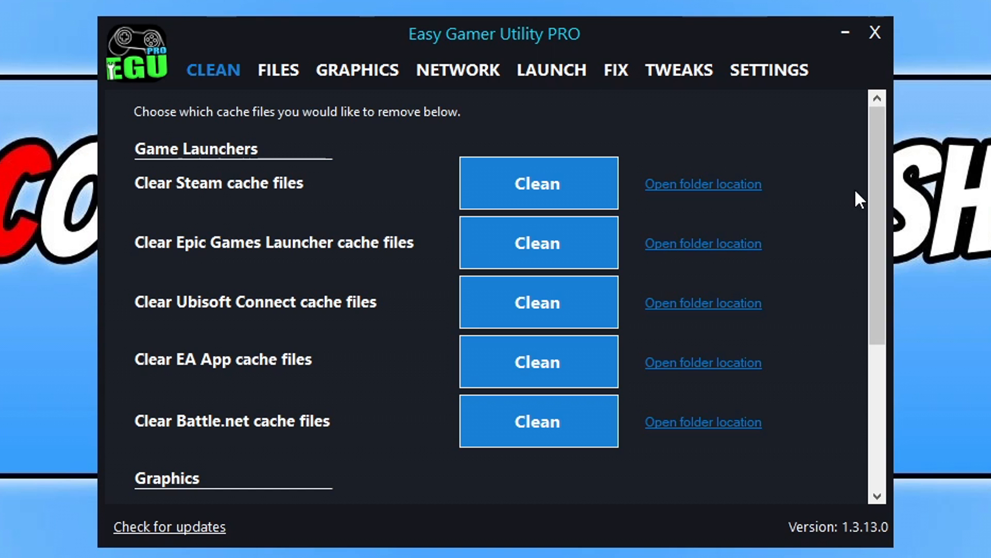
# Clean the AMD cache files from the Graphics section of the CLEAN tab
pyautogui.scroll(-3)
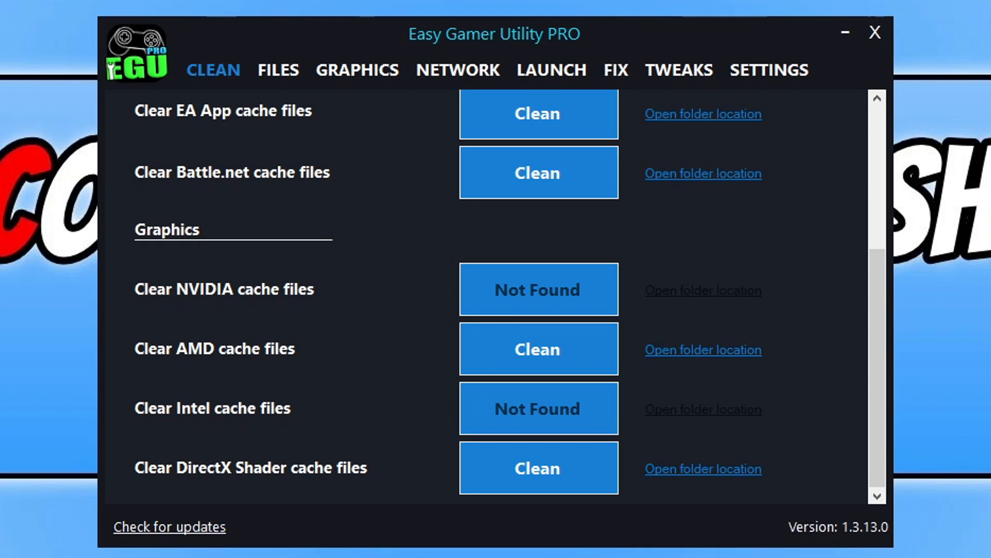
pyautogui.moveTo(450, 358)
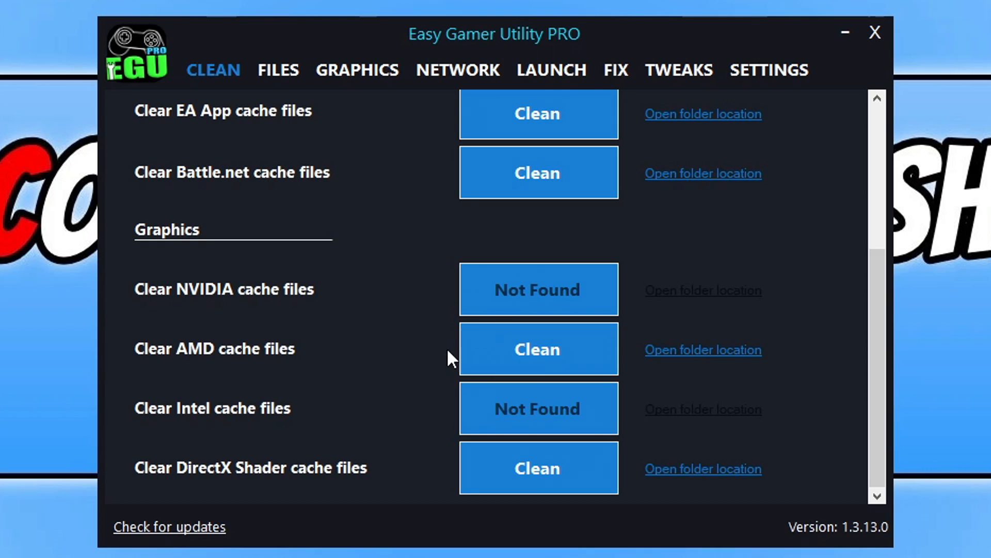
pyautogui.click(537, 349)
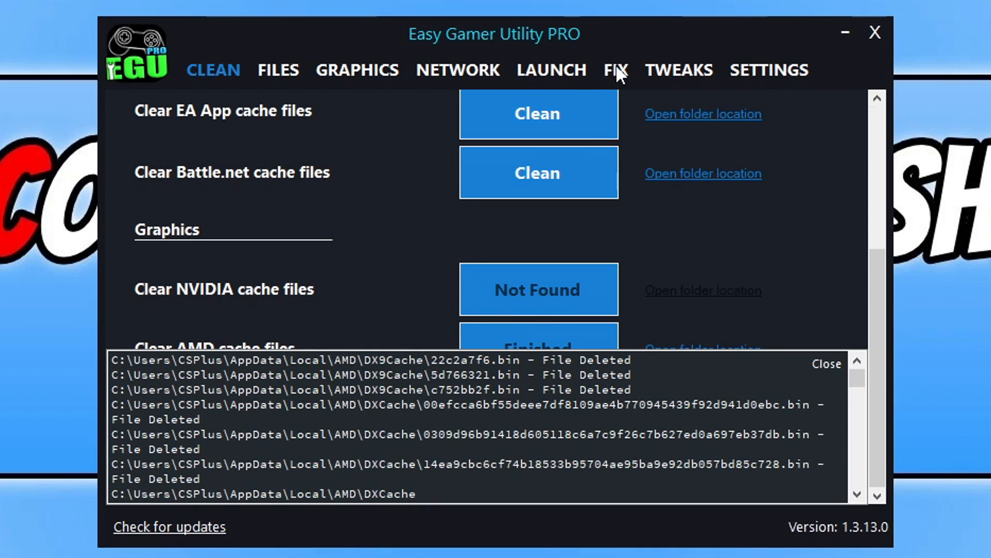
# Switch to the FIX tab and review the Custom Game Fixing options
pyautogui.click(614, 70)
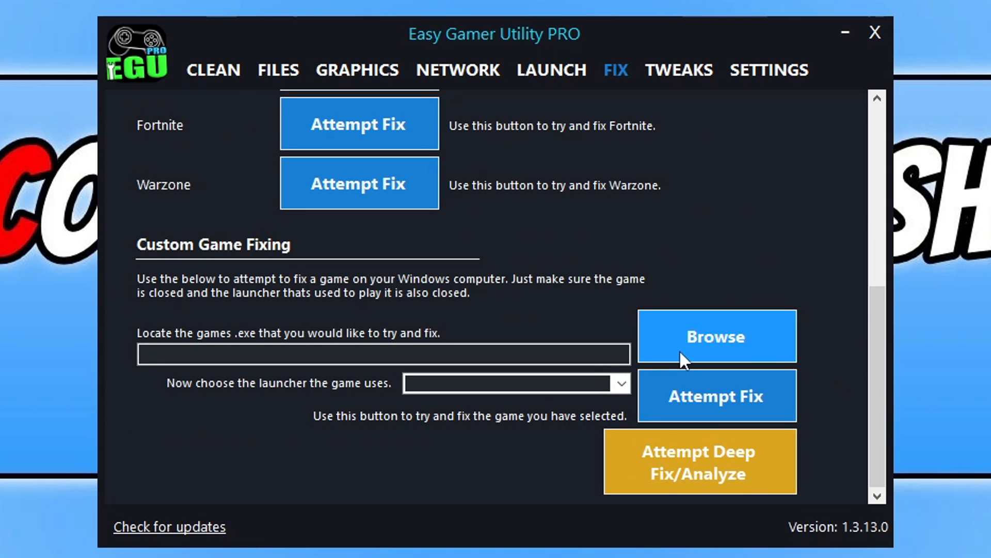
pyautogui.click(715, 336)
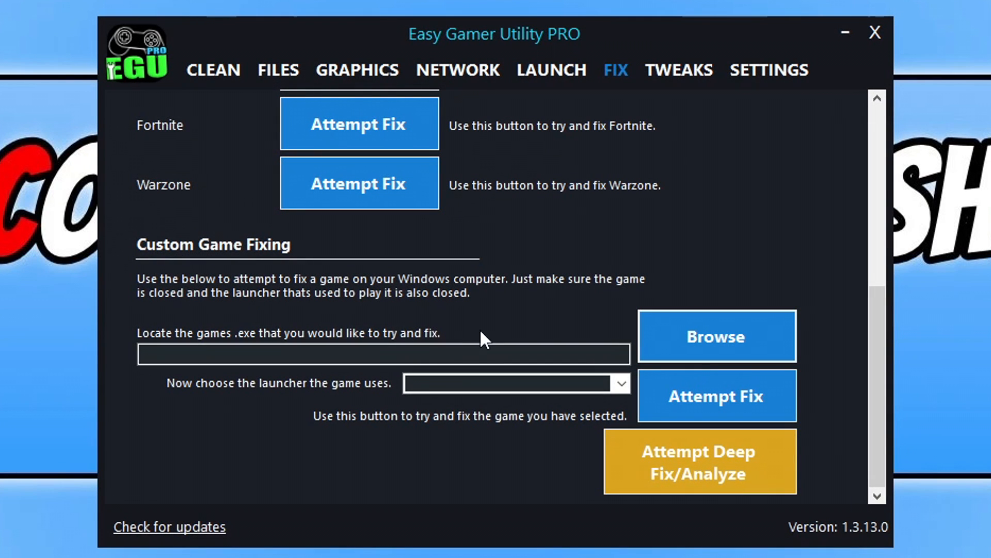
pyautogui.moveTo(493, 324)
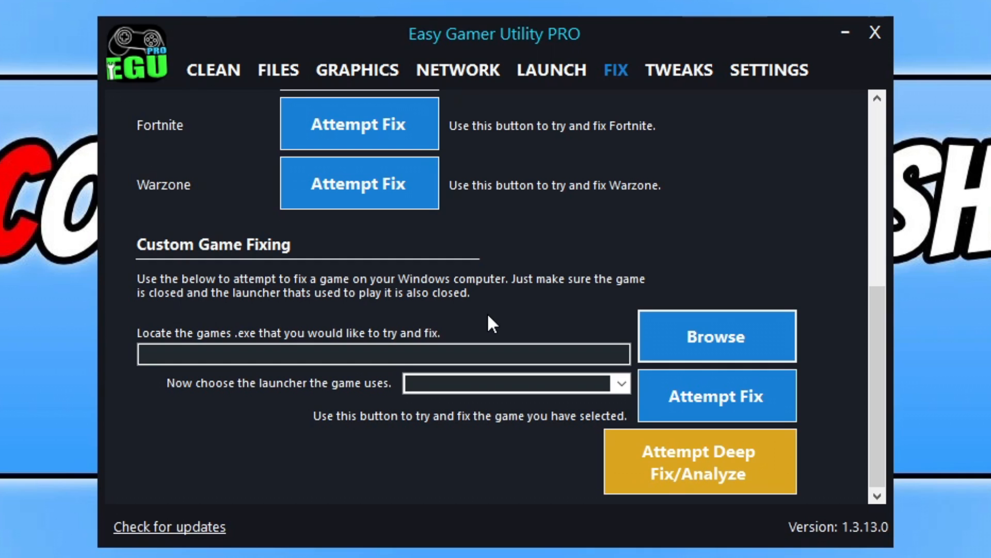
pyautogui.moveTo(822, 37)
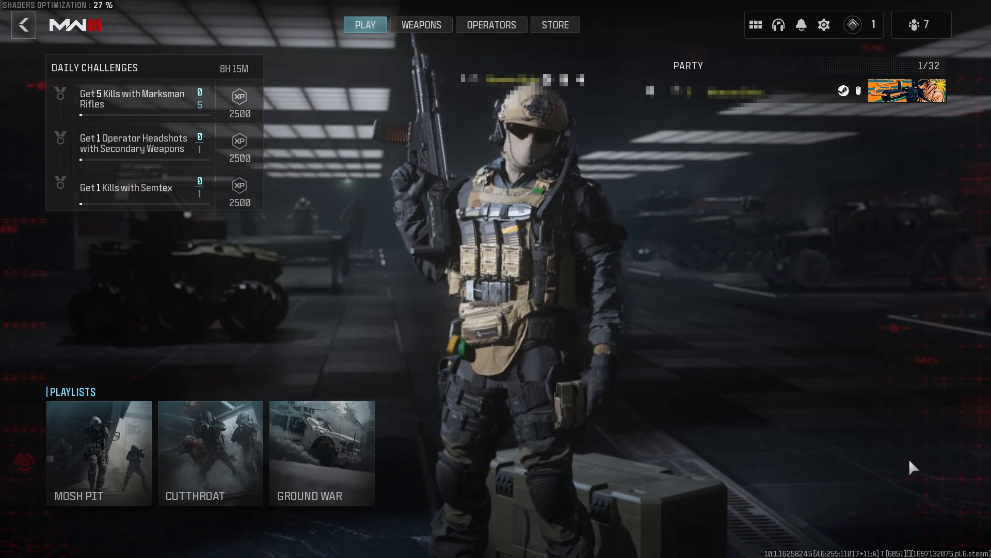
# Restart shader pre-loading from Modern Warfare III's Graphics settings and confirm the prompt
pyautogui.click(825, 25)
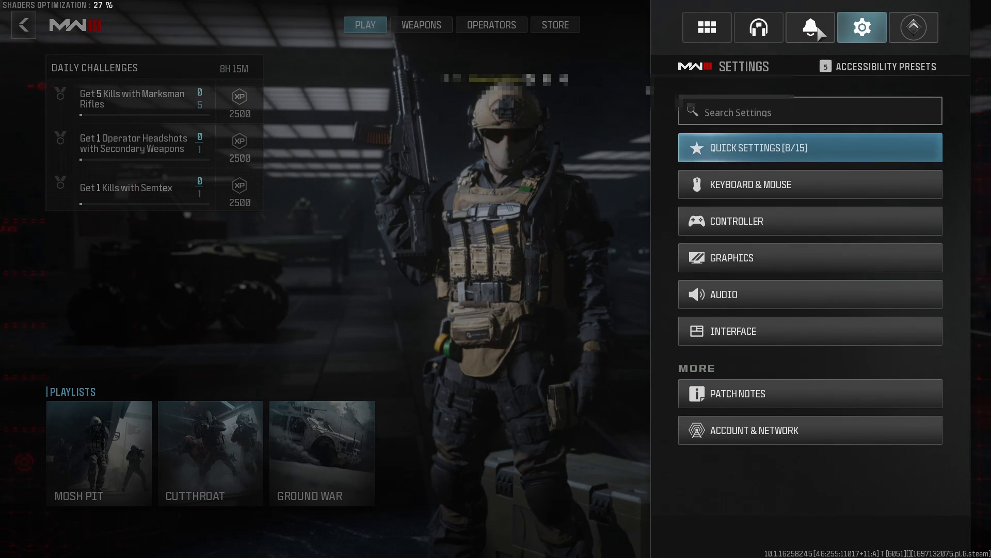
pyautogui.click(731, 257)
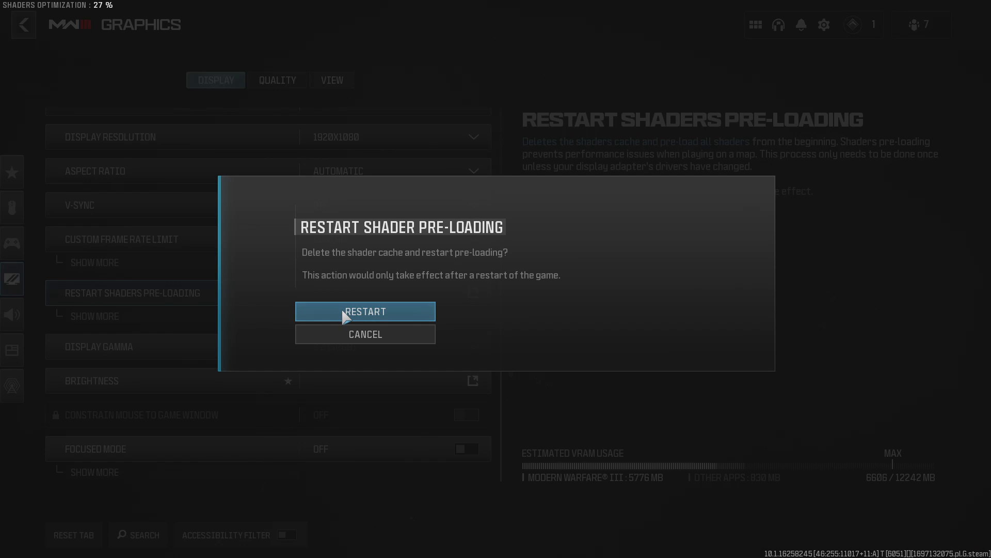
pyautogui.click(365, 311)
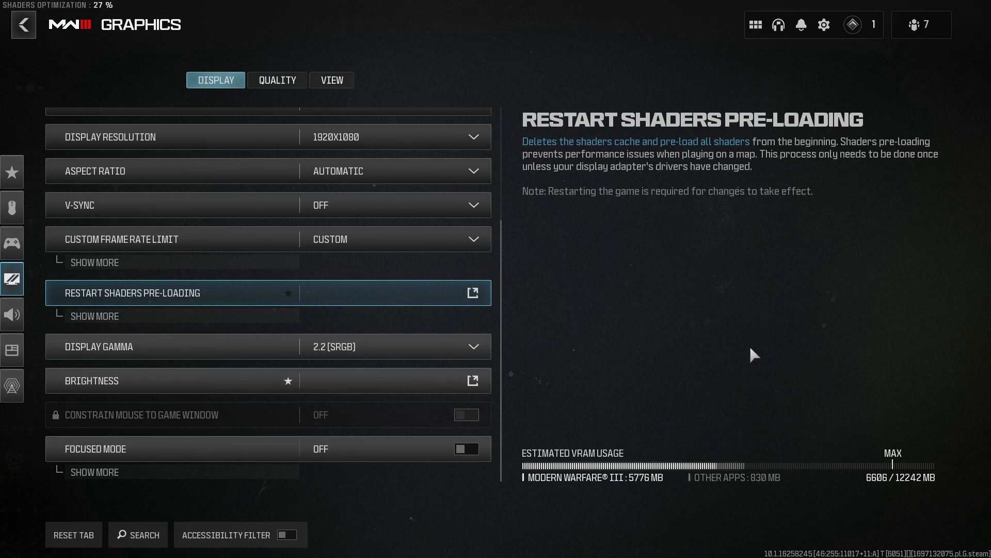